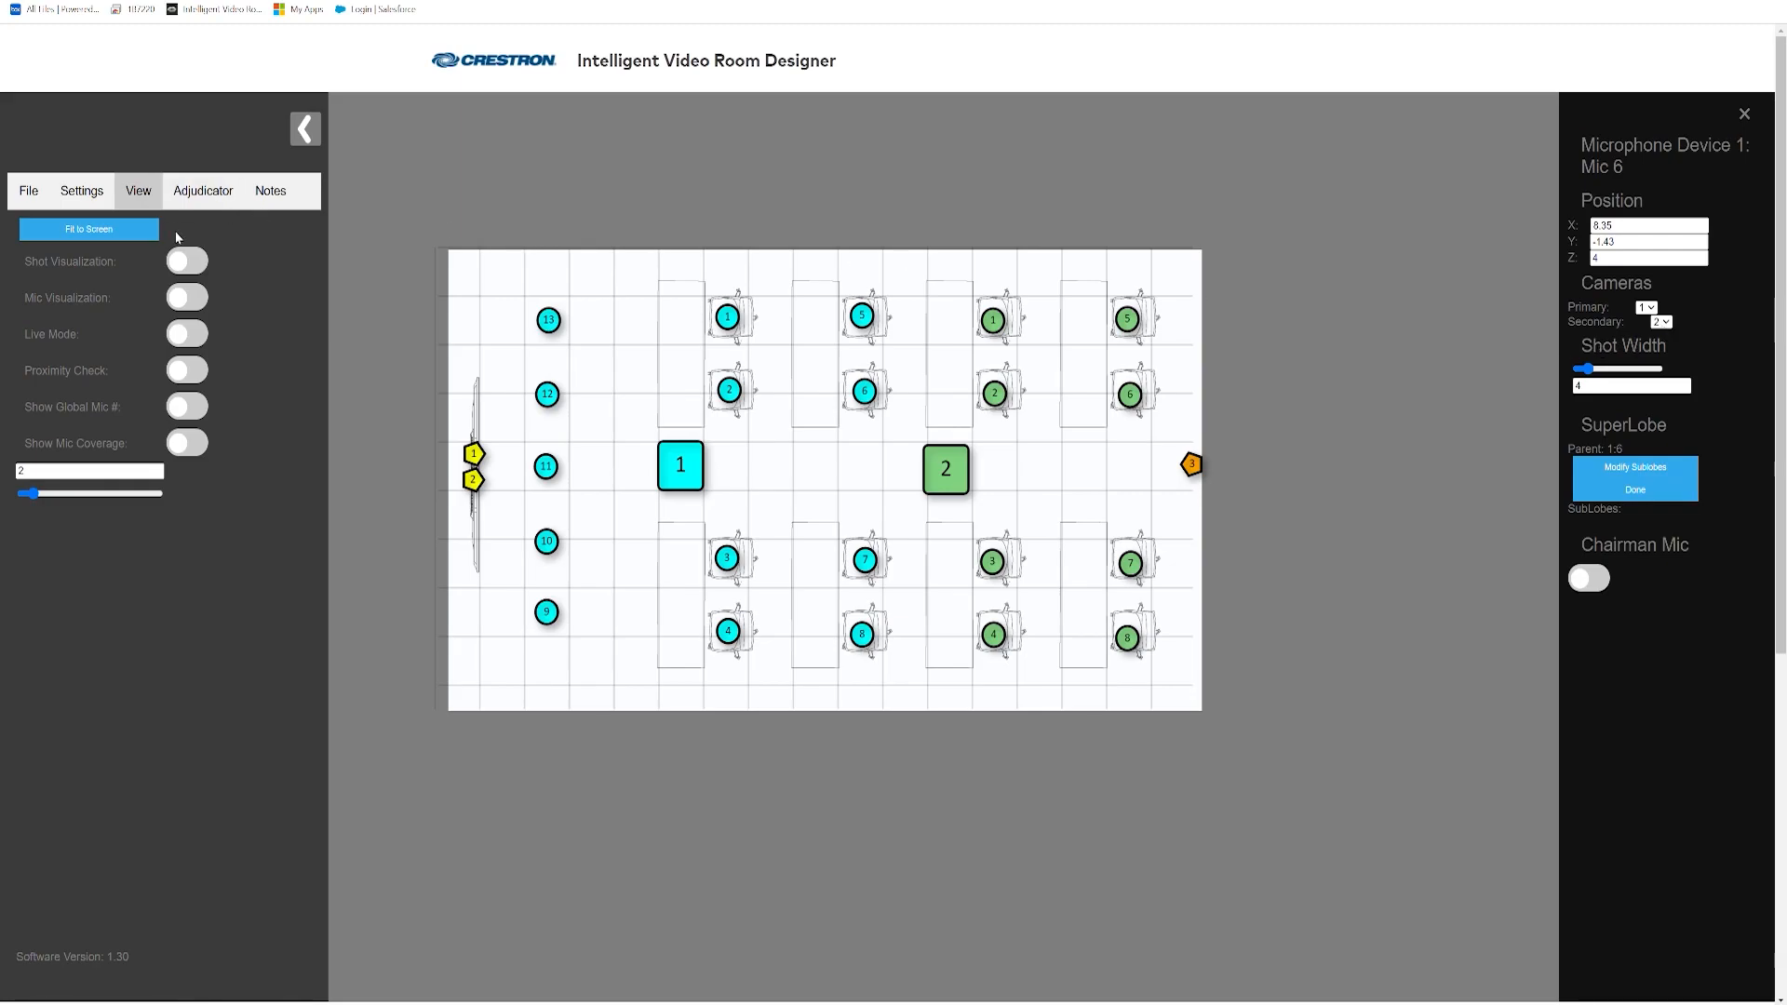
Enable Shot Visualization so both cameras' shots framing Mic 6's seat appear on the layout.
click(186, 261)
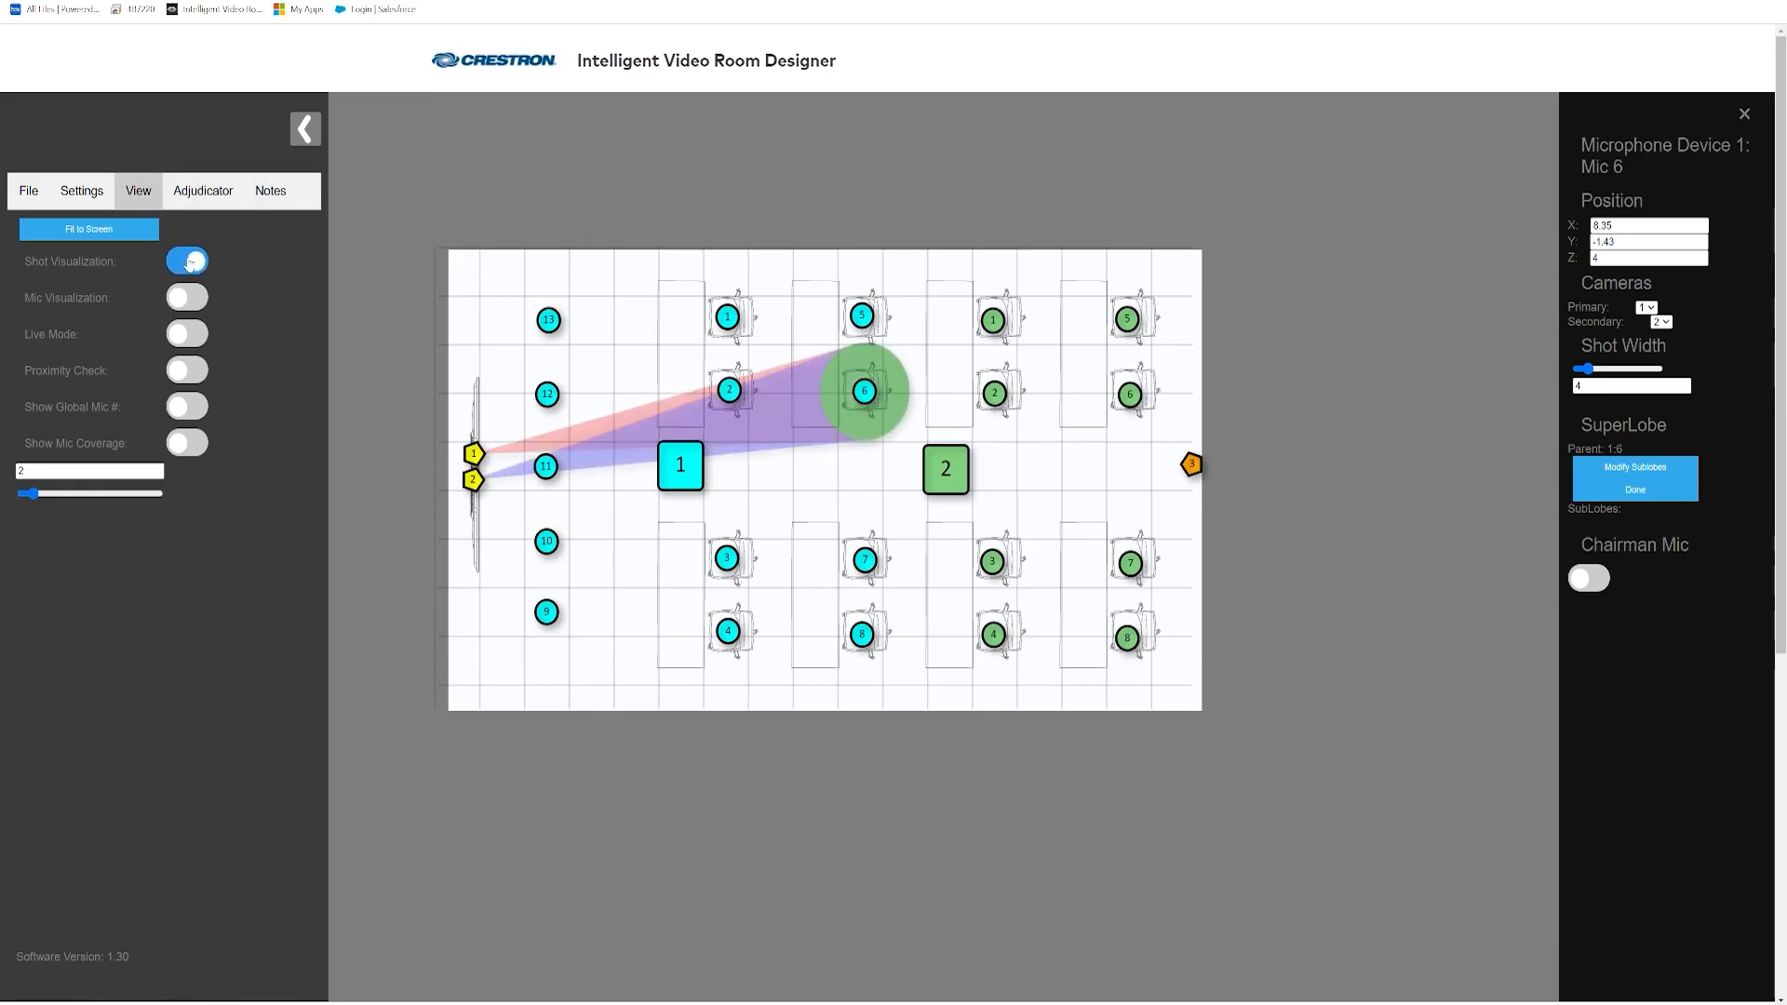
click(186, 261)
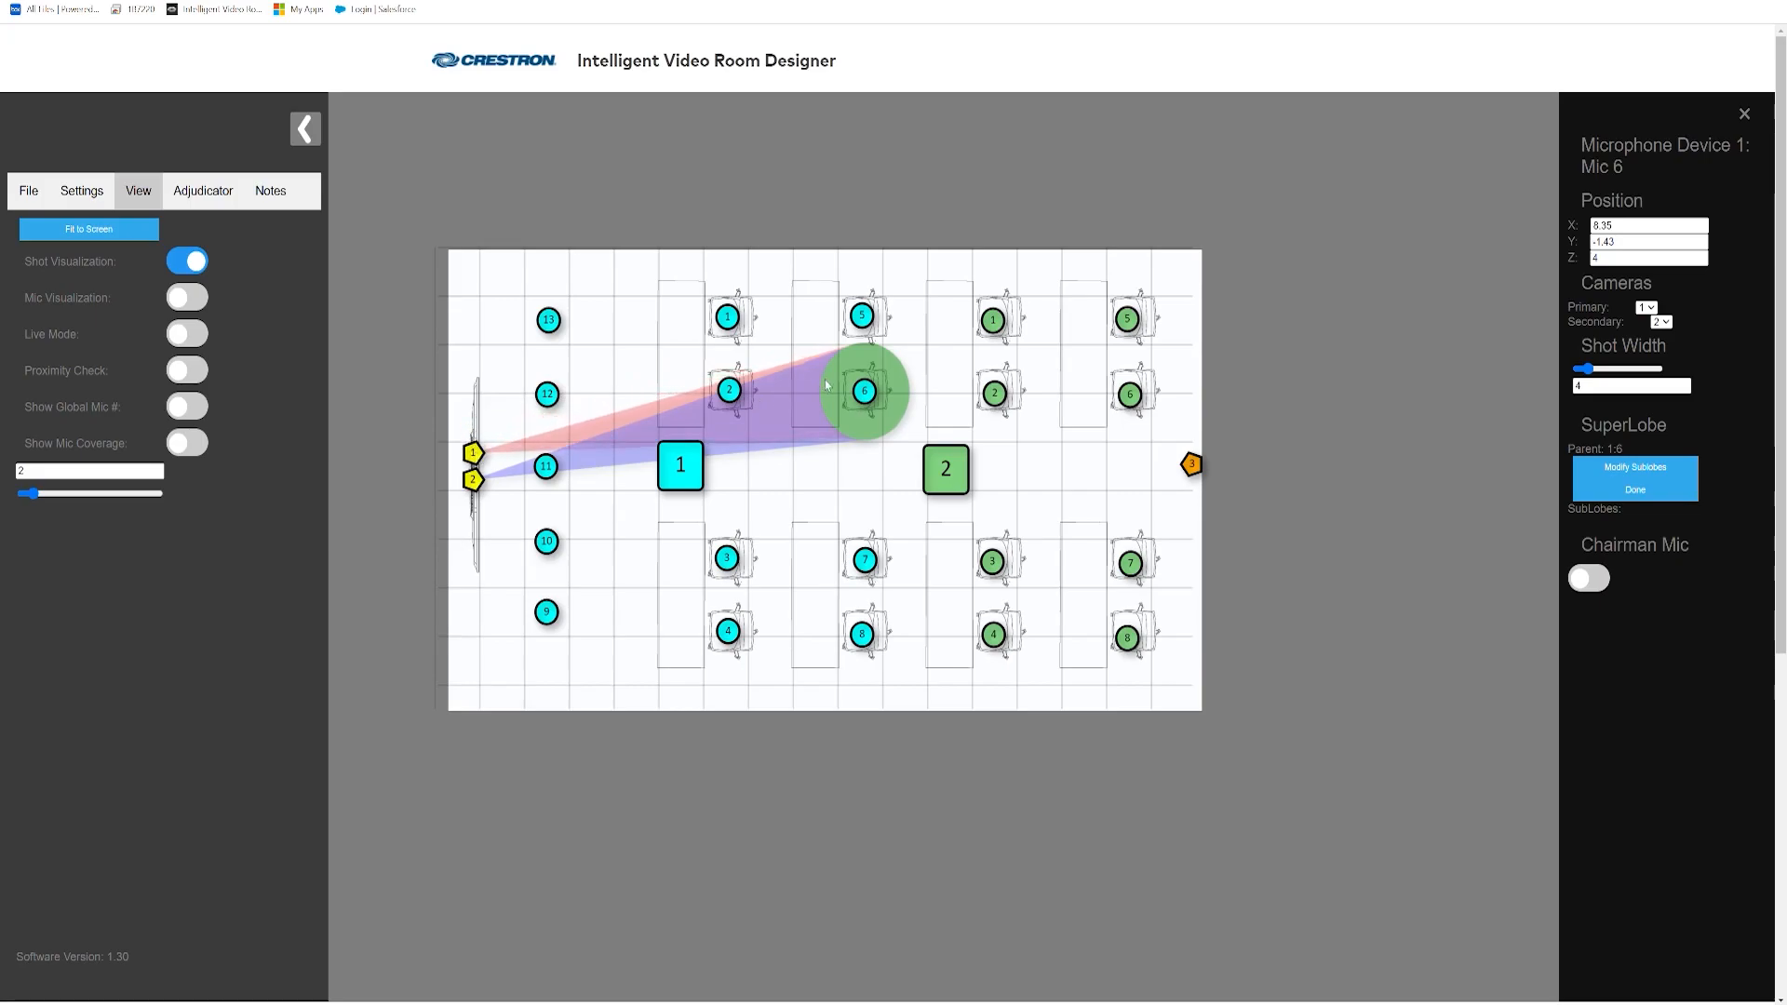
Nudge Mic 6 on the layout, widen its shot to 11 and narrow it back to 5.
drag(864, 391, 850, 391)
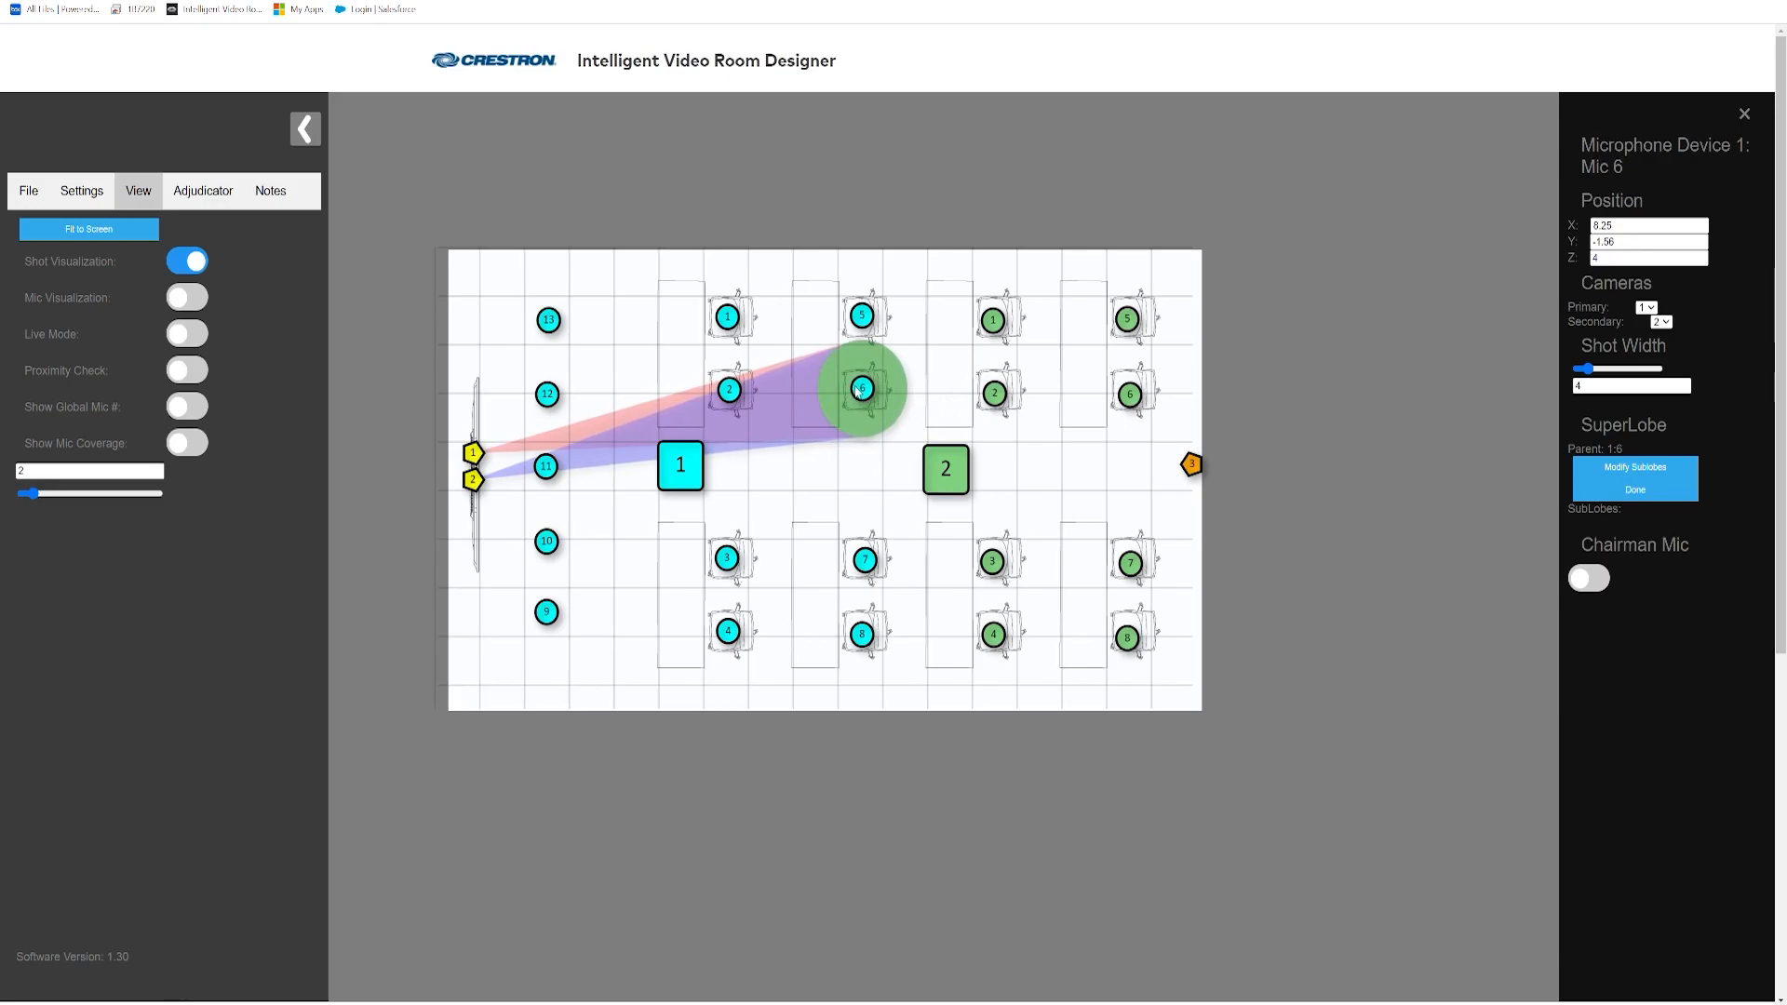
drag(1581, 368, 1590, 369)
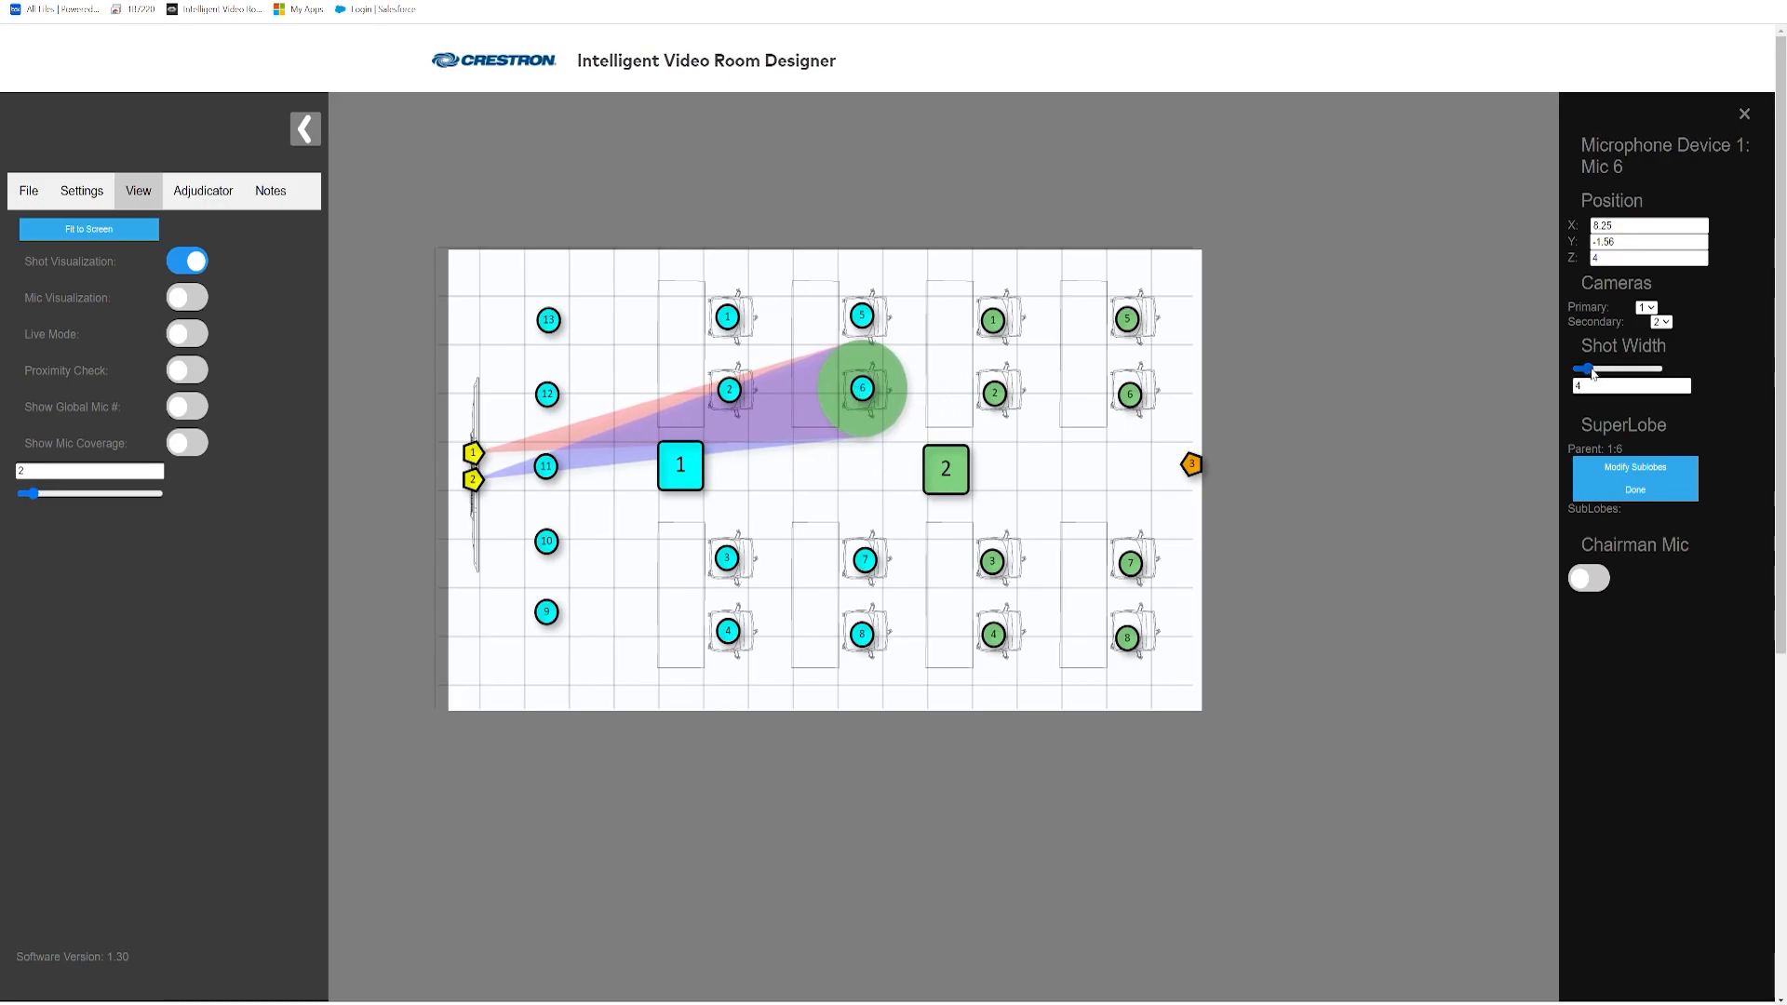
drag(1592, 370, 1613, 370)
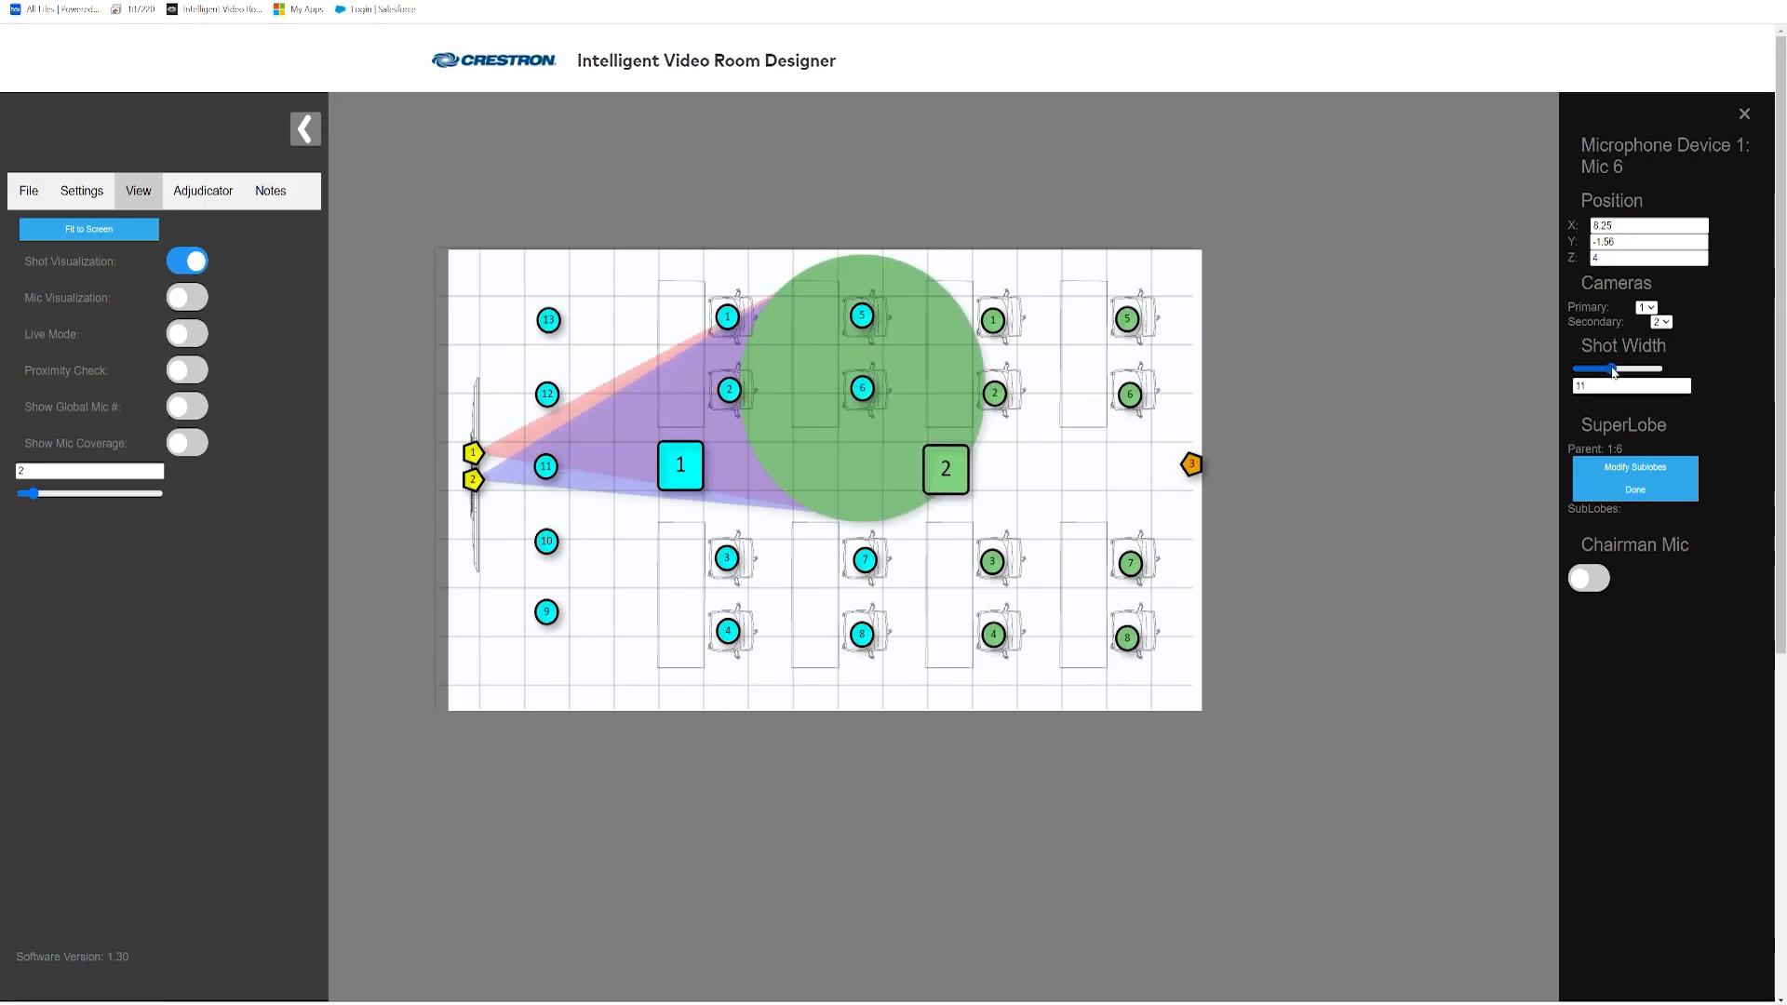
drag(1611, 370, 1586, 369)
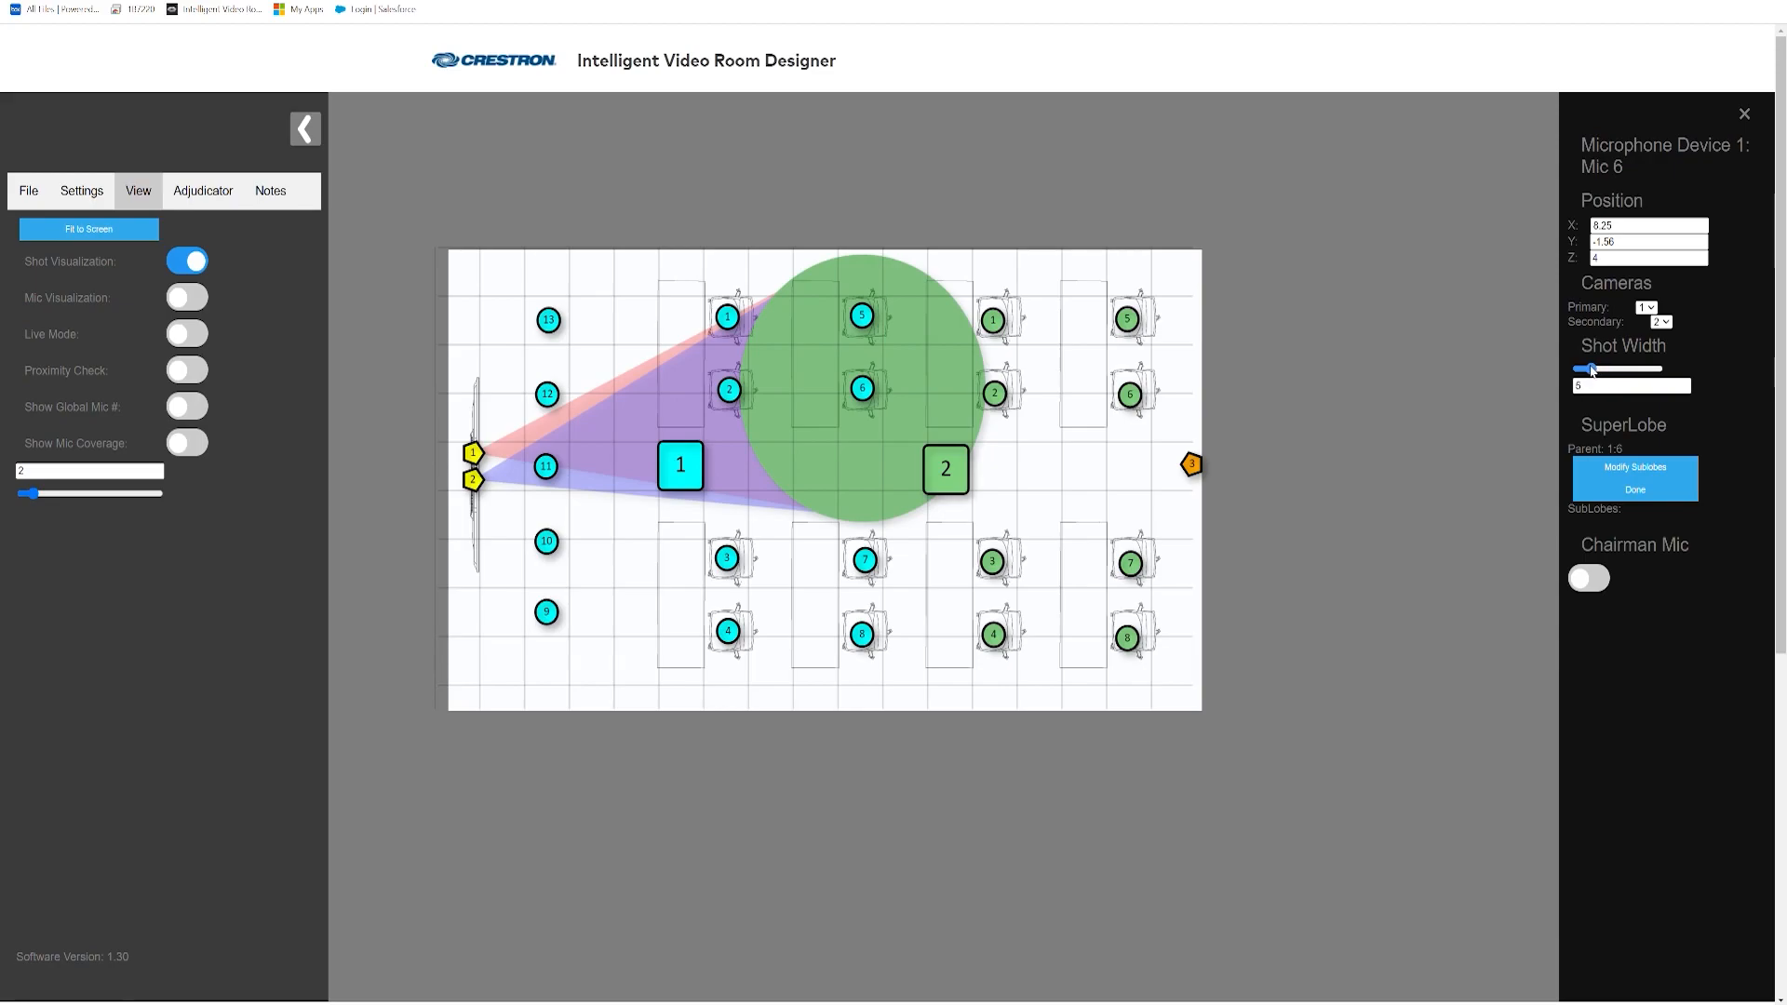
drag(1592, 369, 1585, 369)
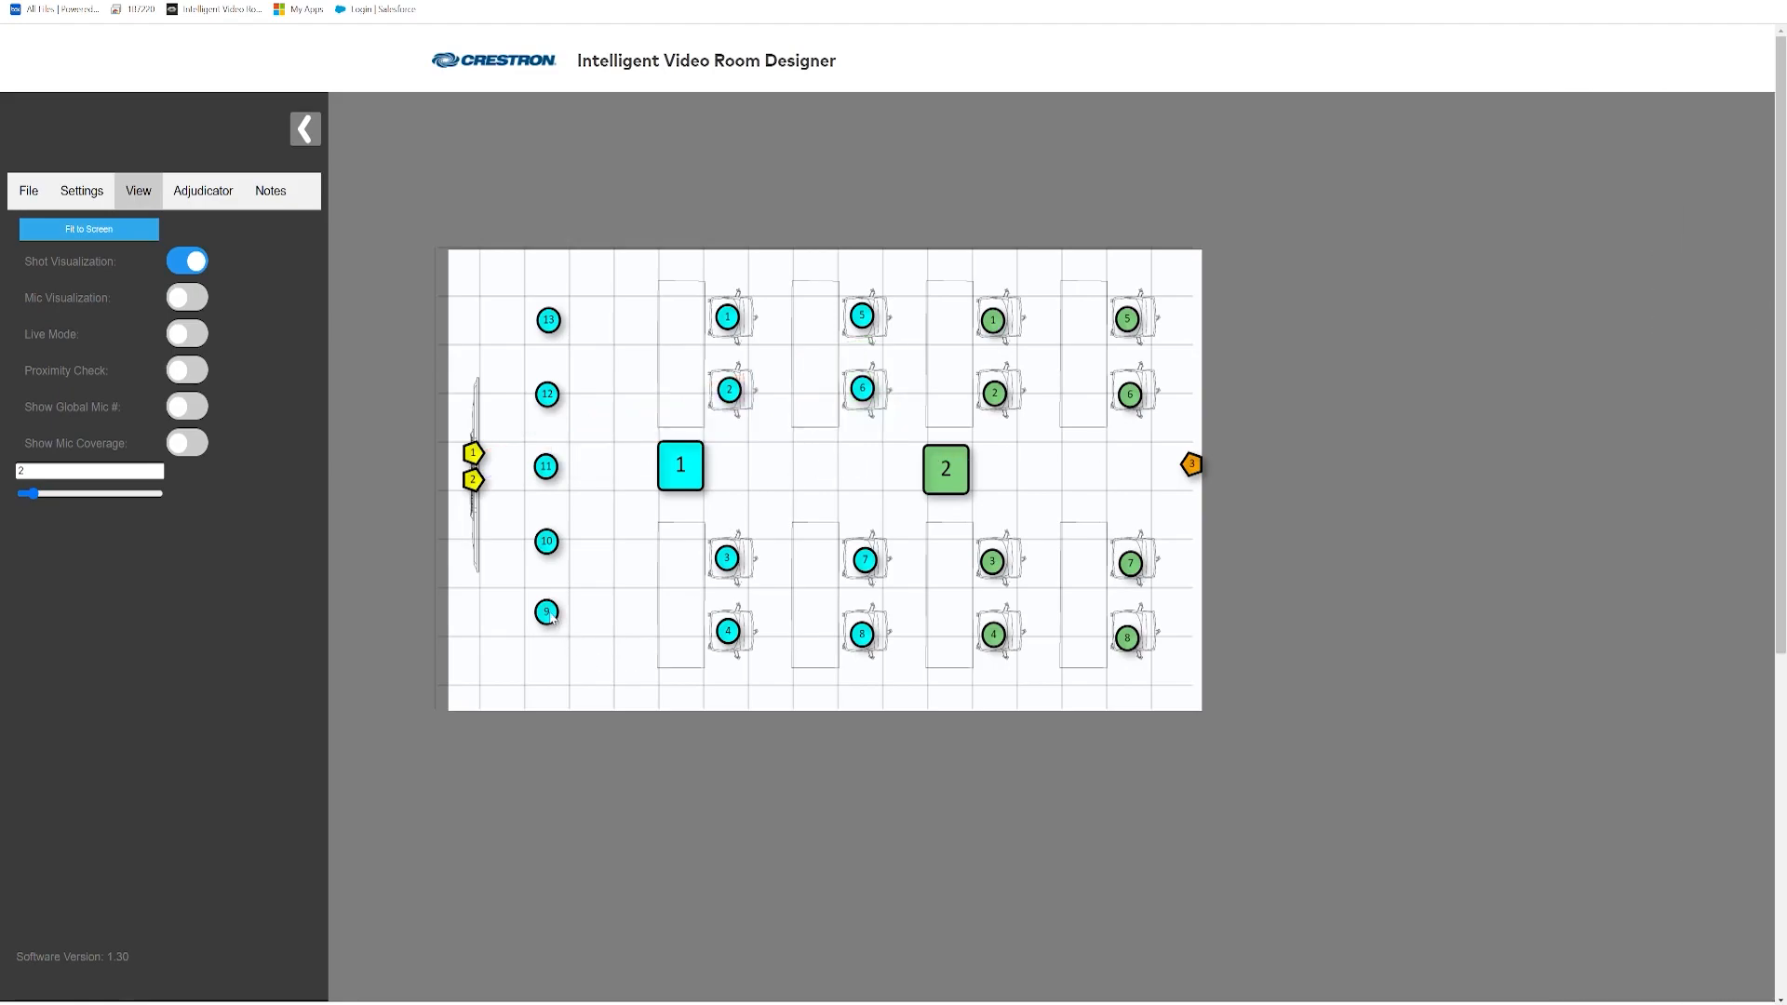
Link mics 10, 11, 12 and 13 as sublobes under Mic 9 as their superlobe parent.
click(547, 613)
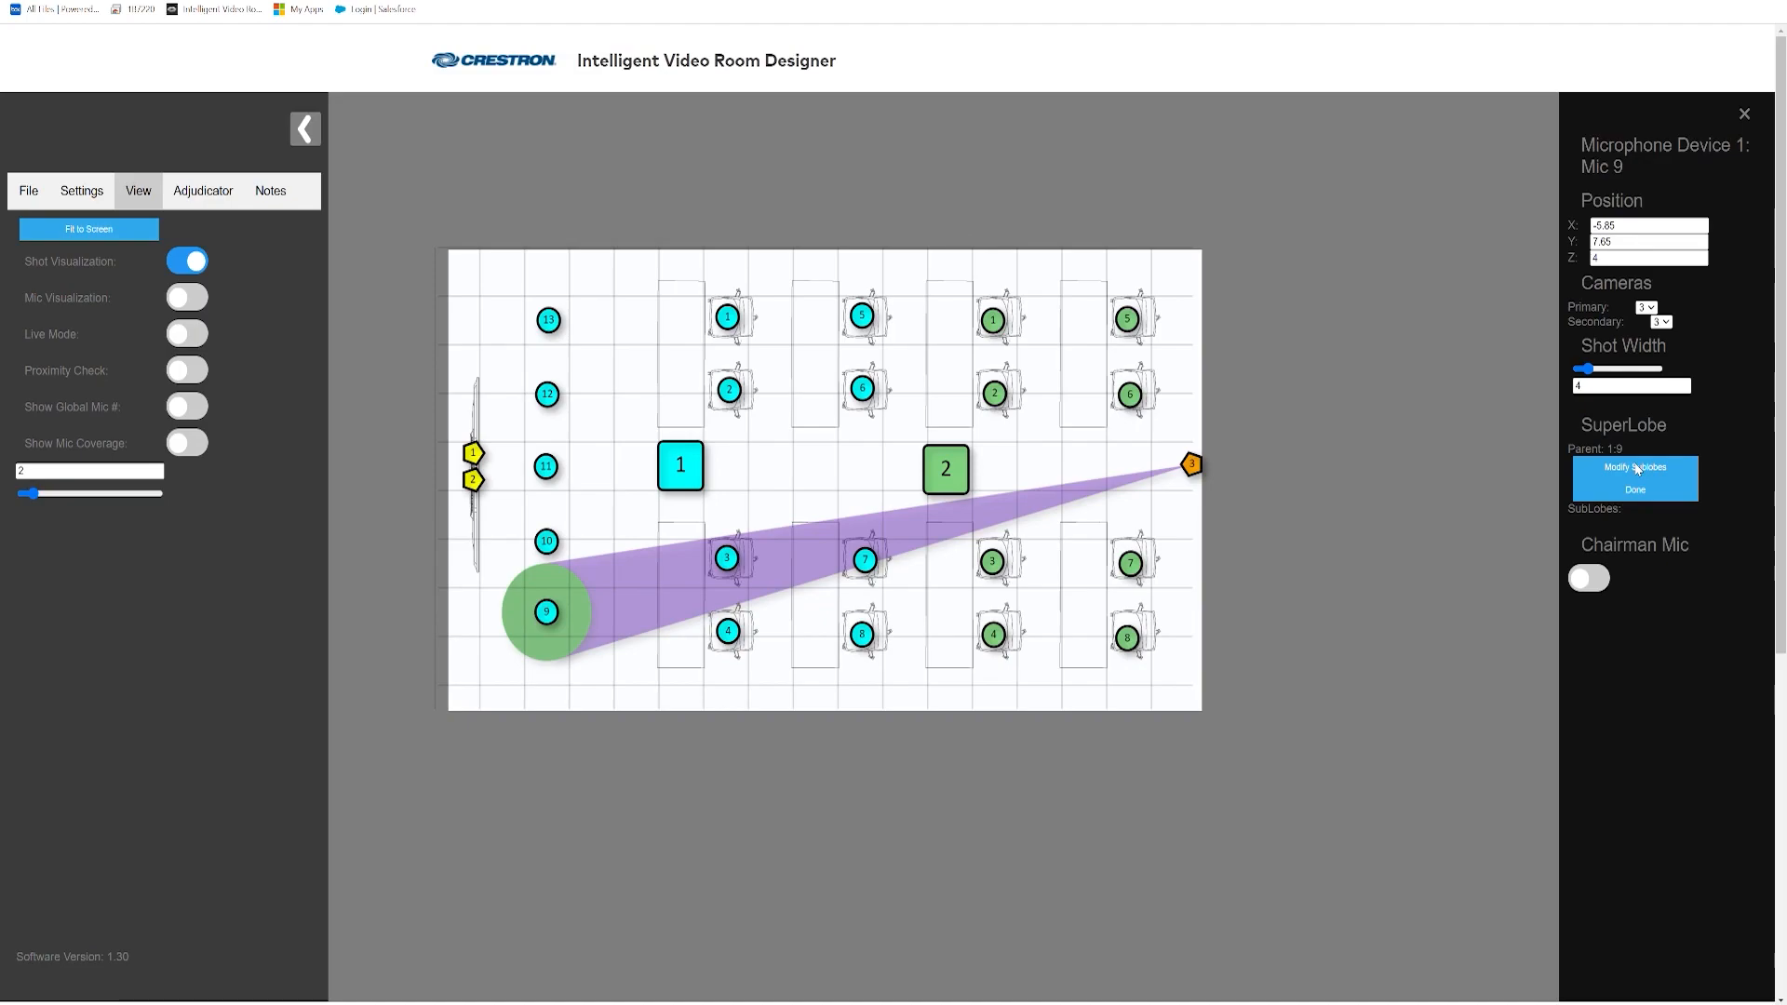
mouse_move(1641, 468)
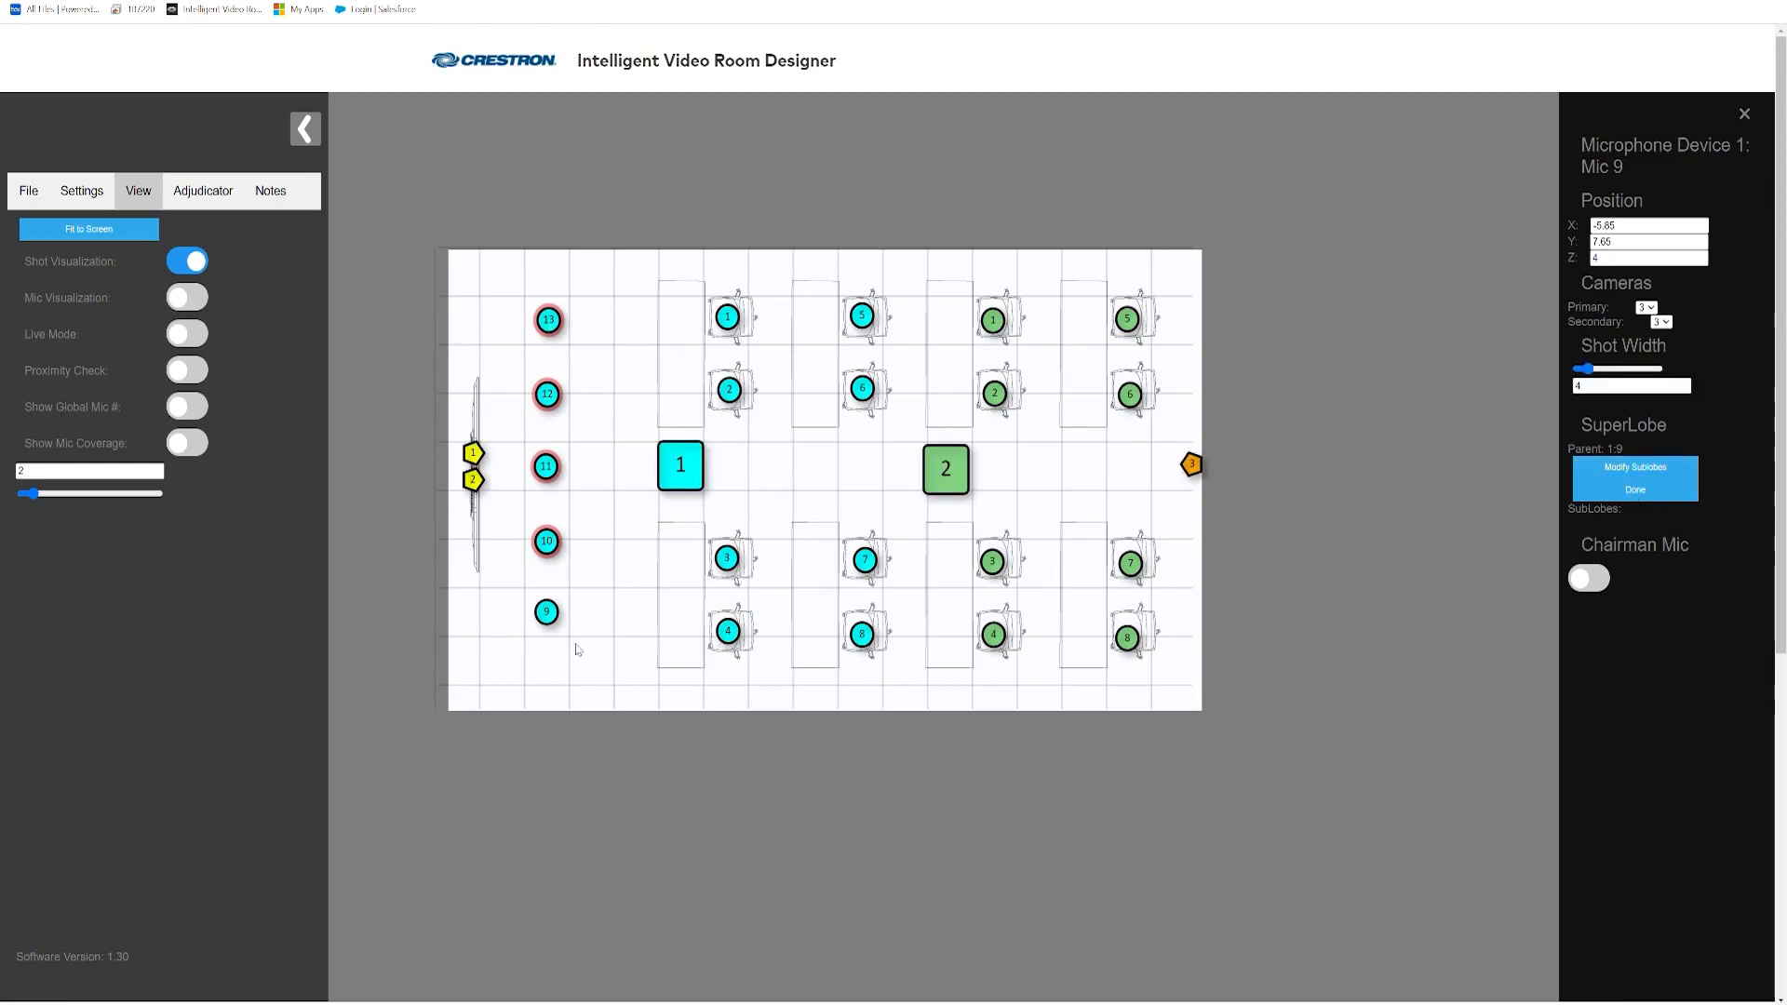
click(545, 613)
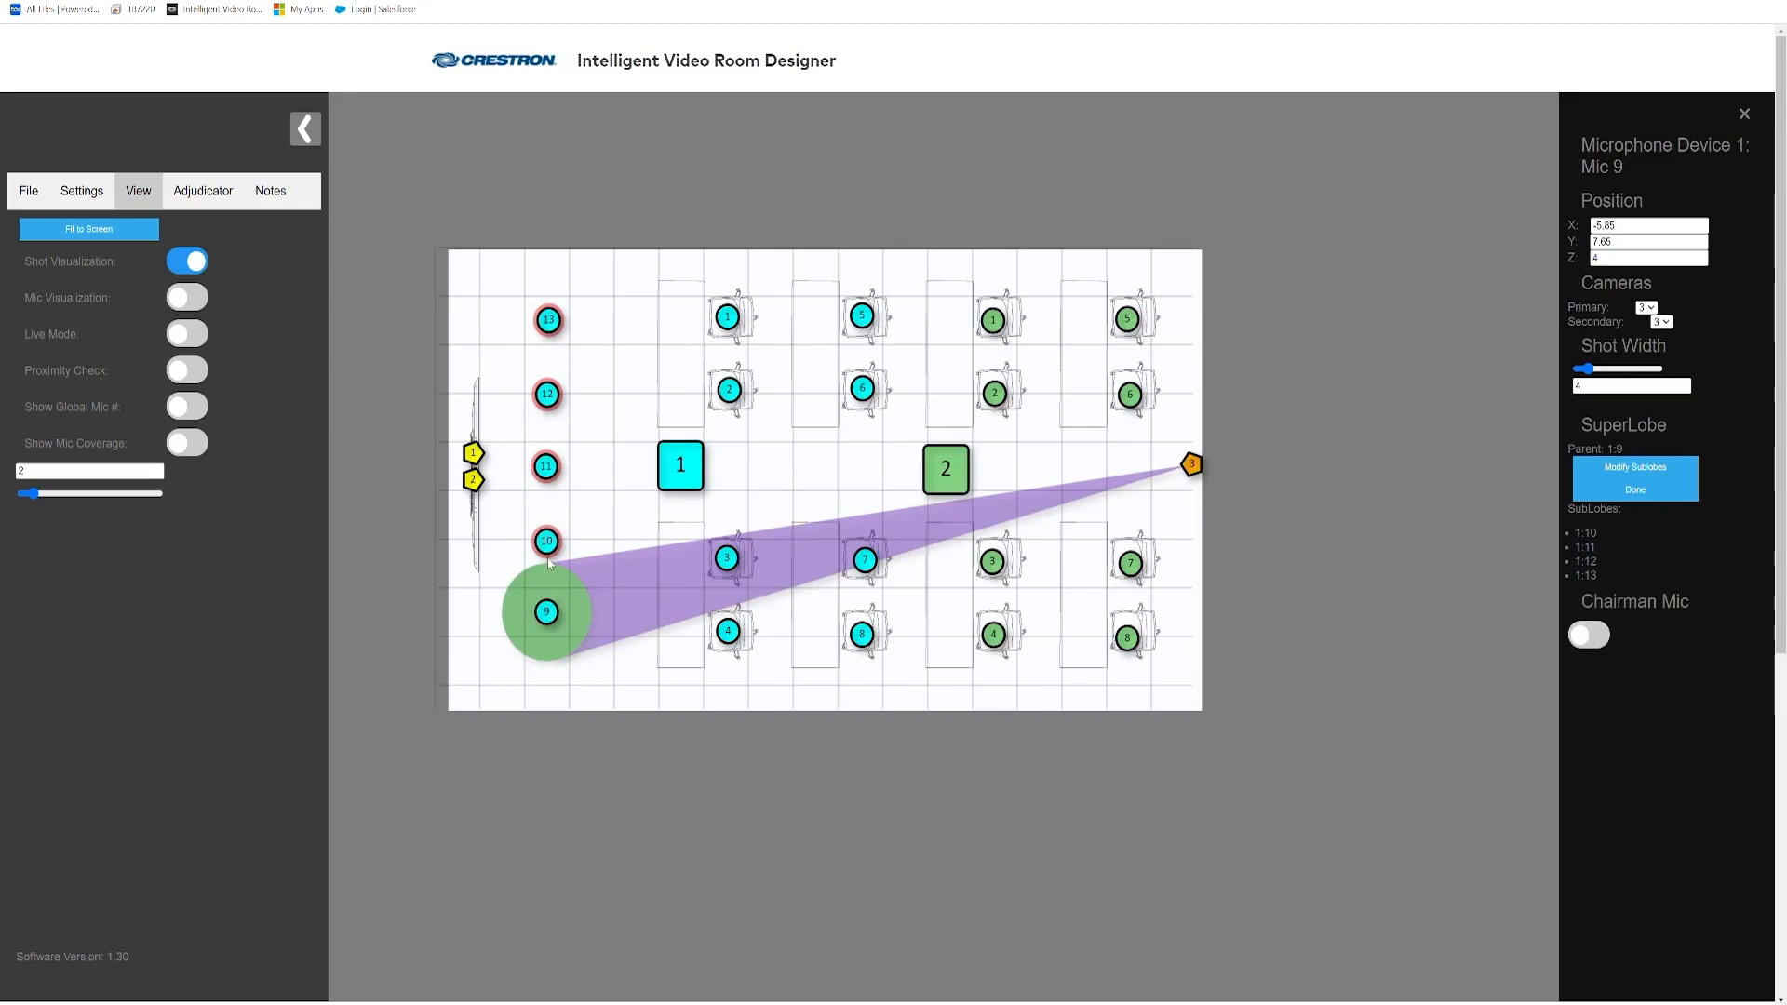